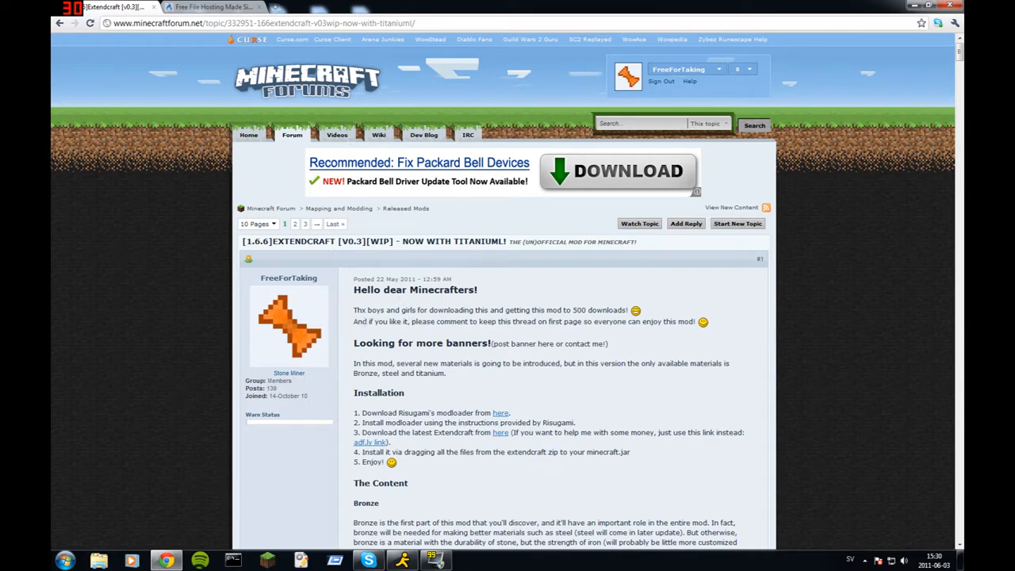
{"action": "mouse_move", "coordinate": [404, 252]}
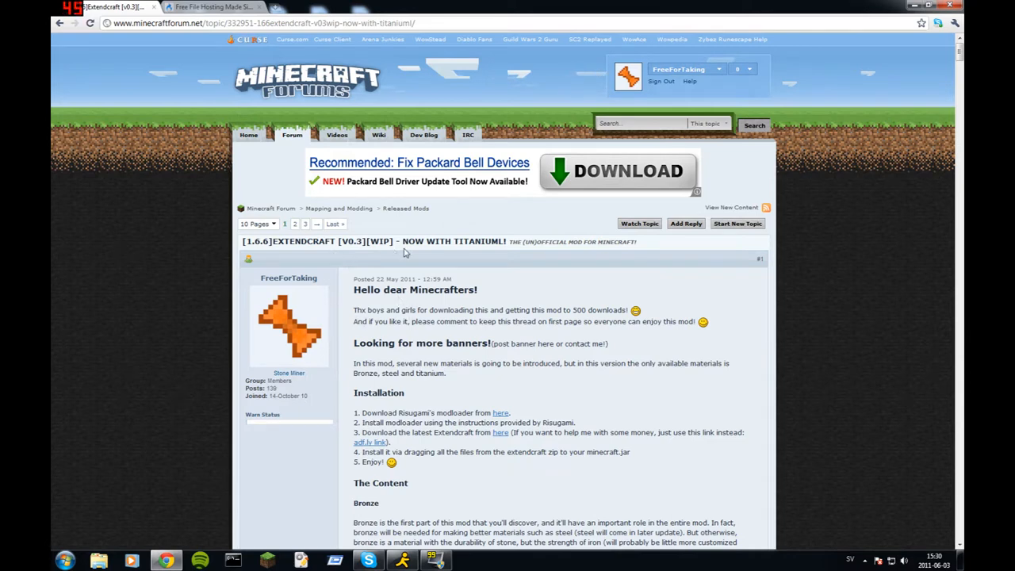
Step: Reach the modloader 'here' link in the thread and follow it to Risugami's mods page
{"action": "scroll", "scroll_direction": "down", "scroll_amount": 3}
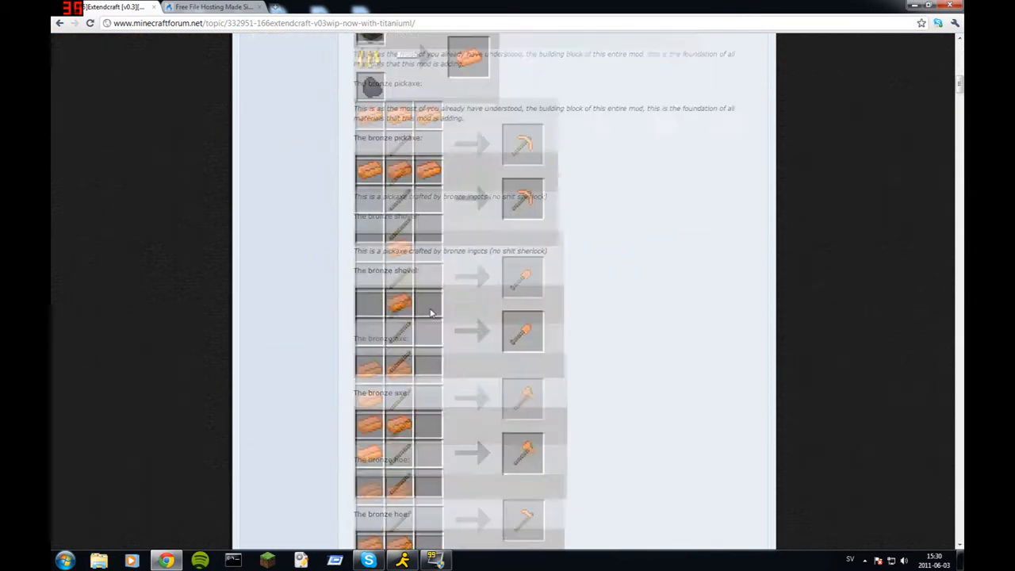
{"action": "scroll", "scroll_direction": "down", "scroll_amount": 3}
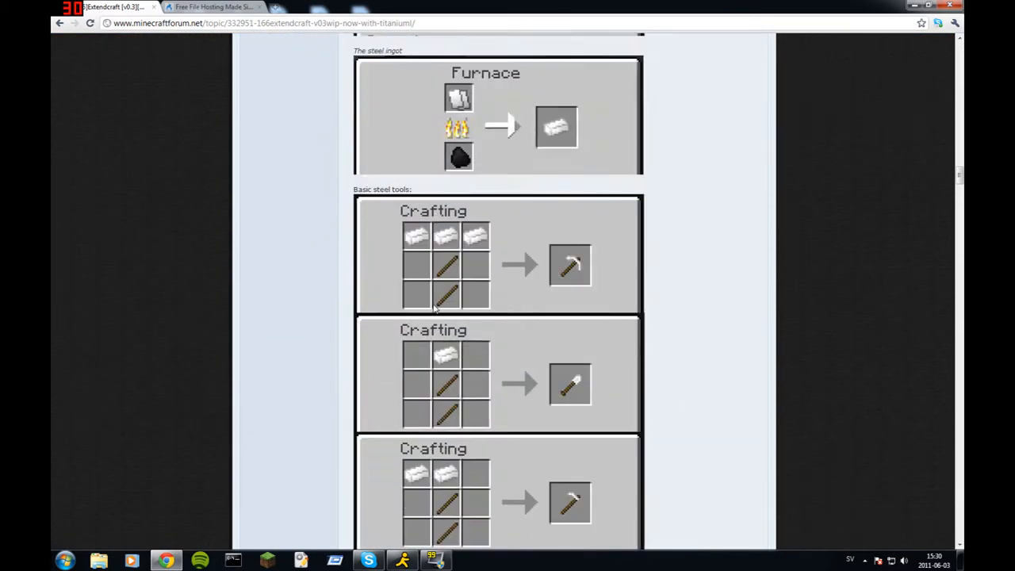
{"action": "scroll", "scroll_direction": "down", "scroll_amount": 3}
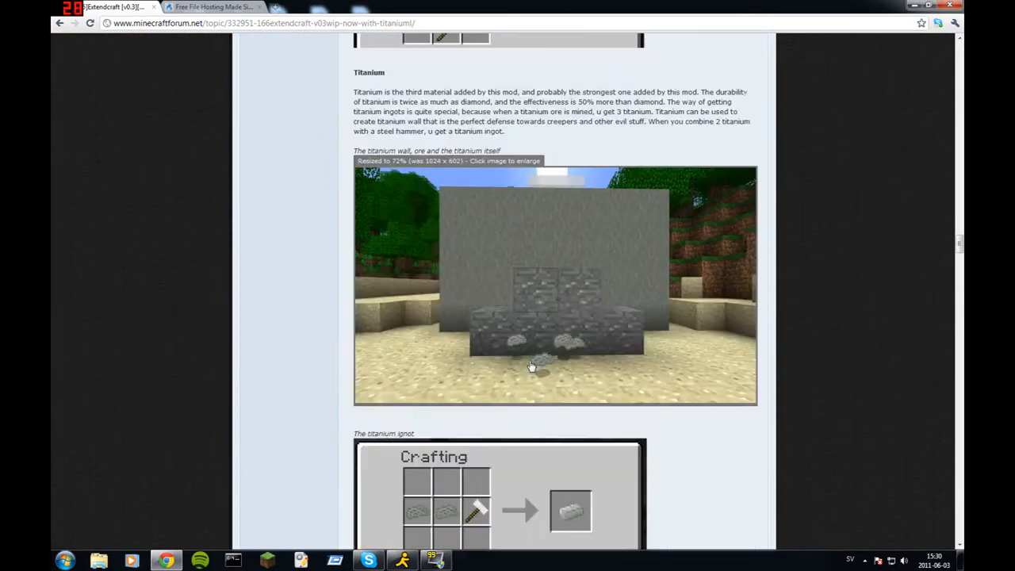
{"action": "scroll", "scroll_direction": "down", "scroll_amount": 3}
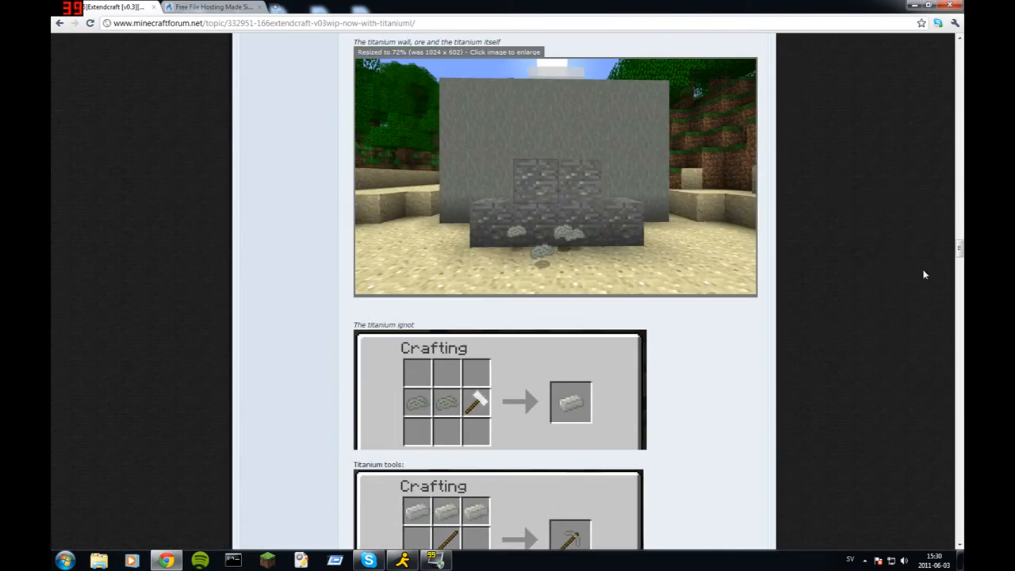
{"action": "scroll", "scroll_direction": "down", "scroll_amount": 3}
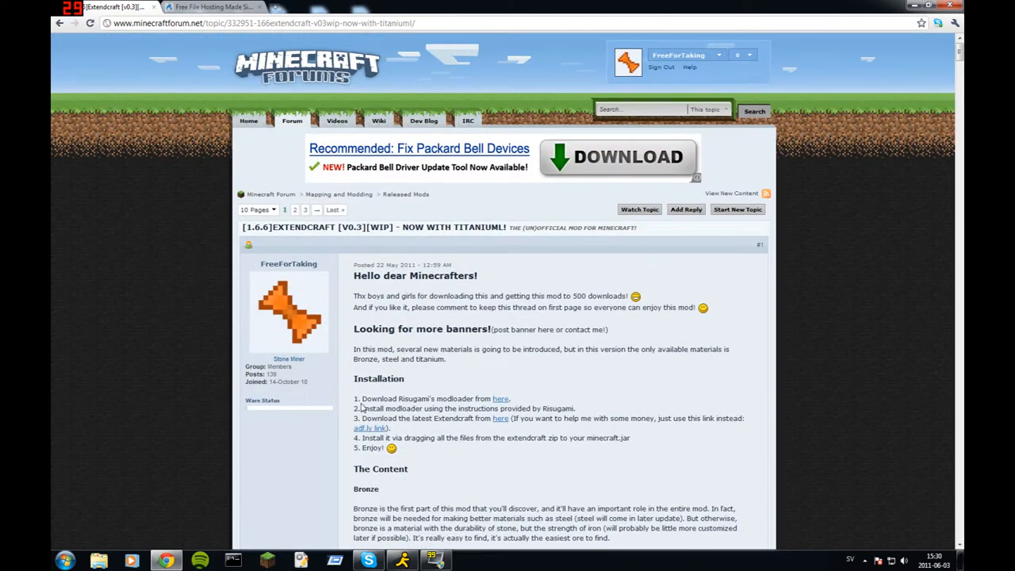
{"action": "mouse_move", "coordinate": [508, 409]}
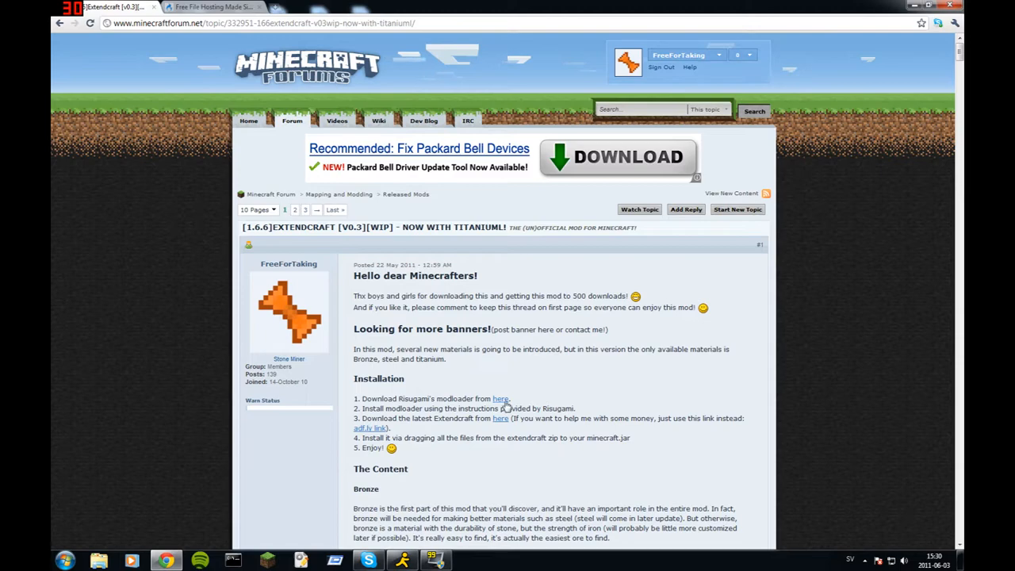
{"action": "left_click", "coordinate": [499, 400]}
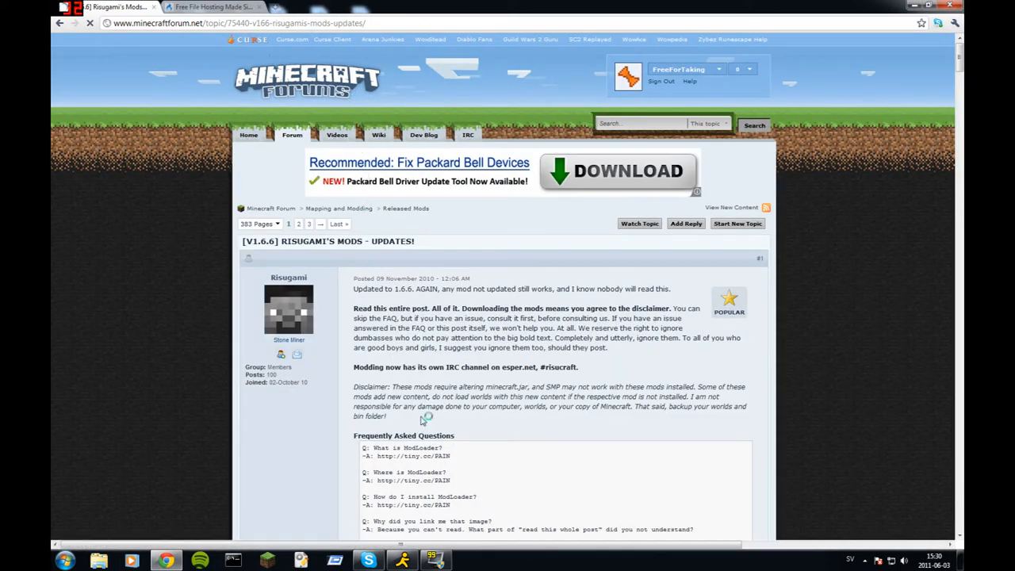
Step: Find the ModLoader Beta 1.6.6 section and follow its Download (Adfly) link
{"action": "scroll", "scroll_direction": "down", "scroll_amount": 3}
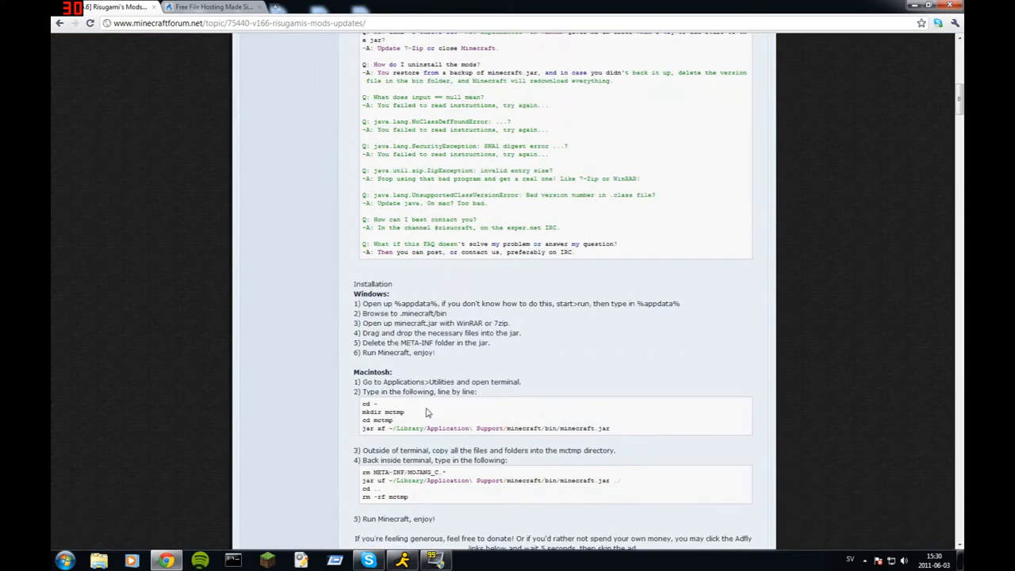
{"action": "scroll", "scroll_direction": "down", "scroll_amount": 3}
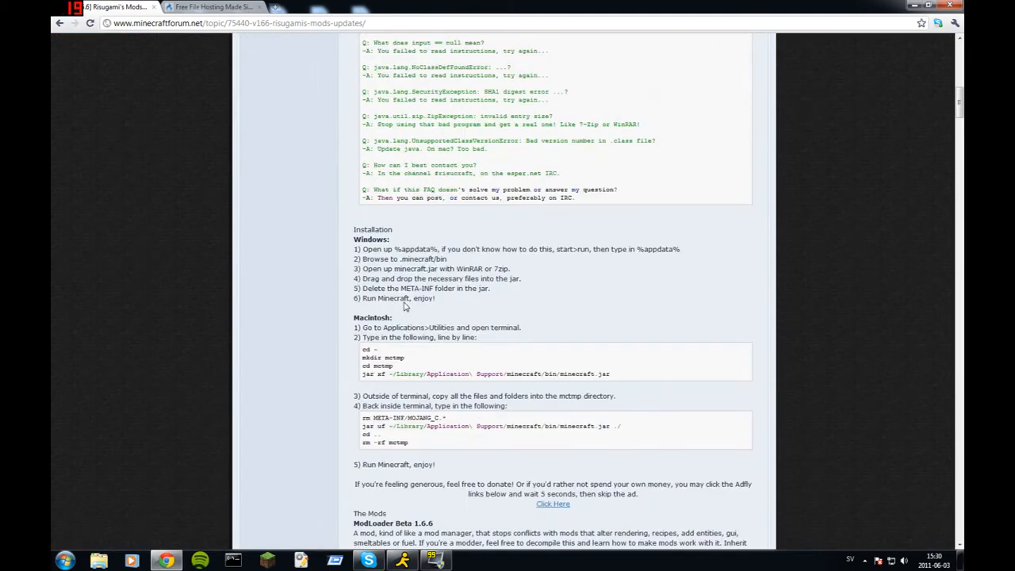
{"action": "scroll", "scroll_direction": "down", "scroll_amount": 3}
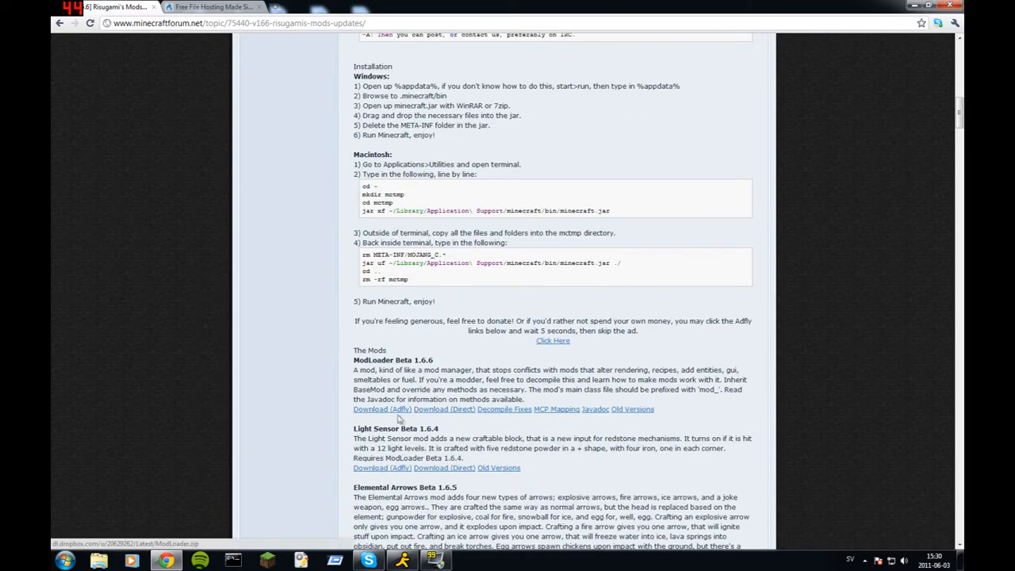
{"action": "left_click", "coordinate": [379, 409]}
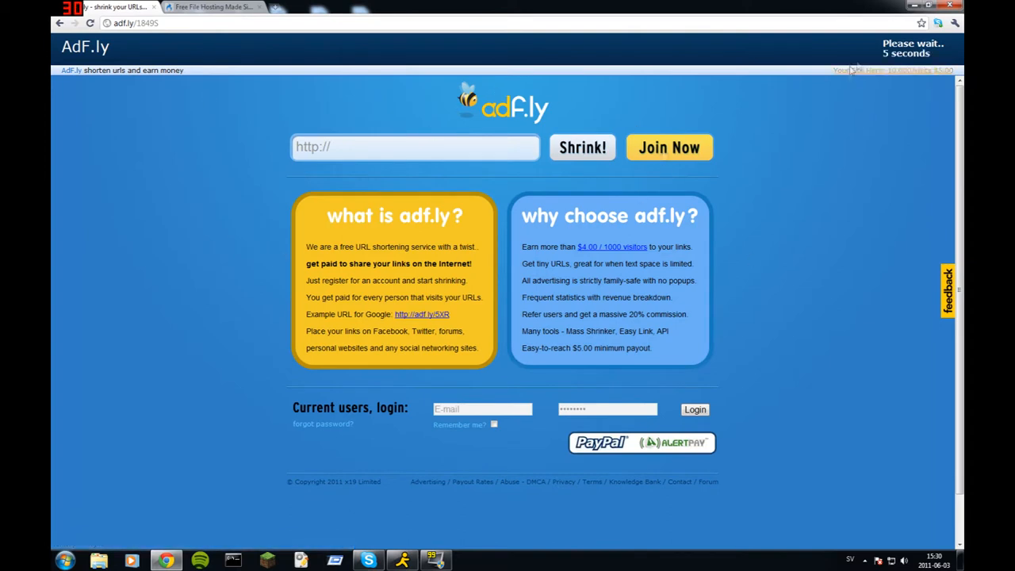
{"action": "mouse_move", "coordinate": [927, 114]}
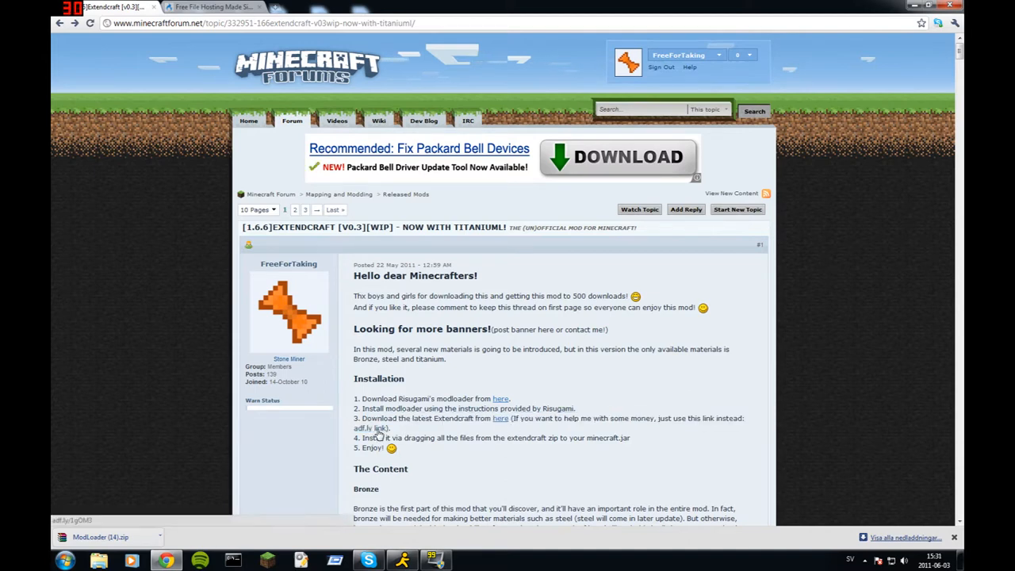
Step: Follow the Extendcraft 'here' link, skip the adf.ly ad and start the MediaFire download of Extendcraft v0.3.rar
{"action": "left_click", "coordinate": [501, 419]}
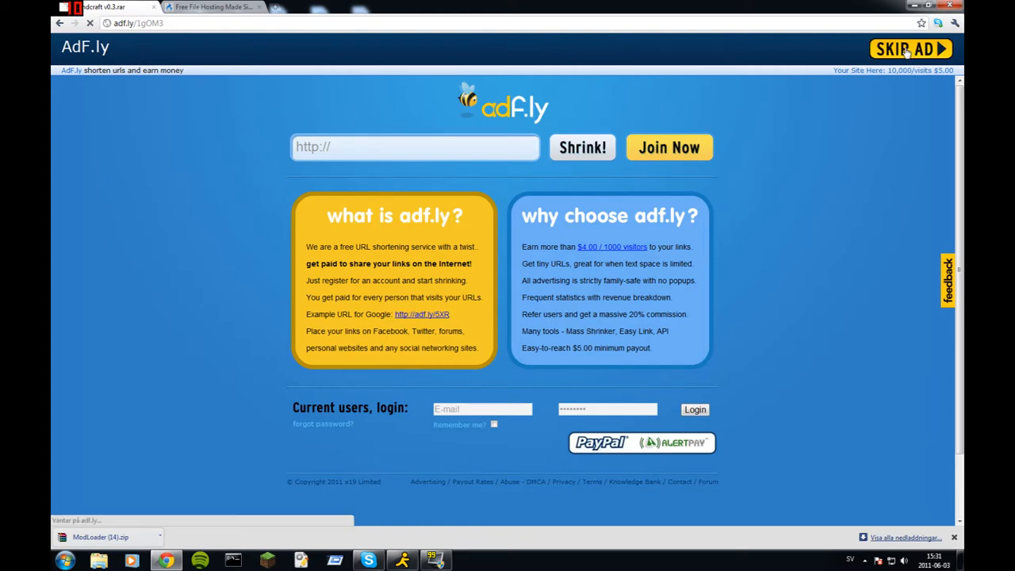
{"action": "left_click", "coordinate": [913, 45]}
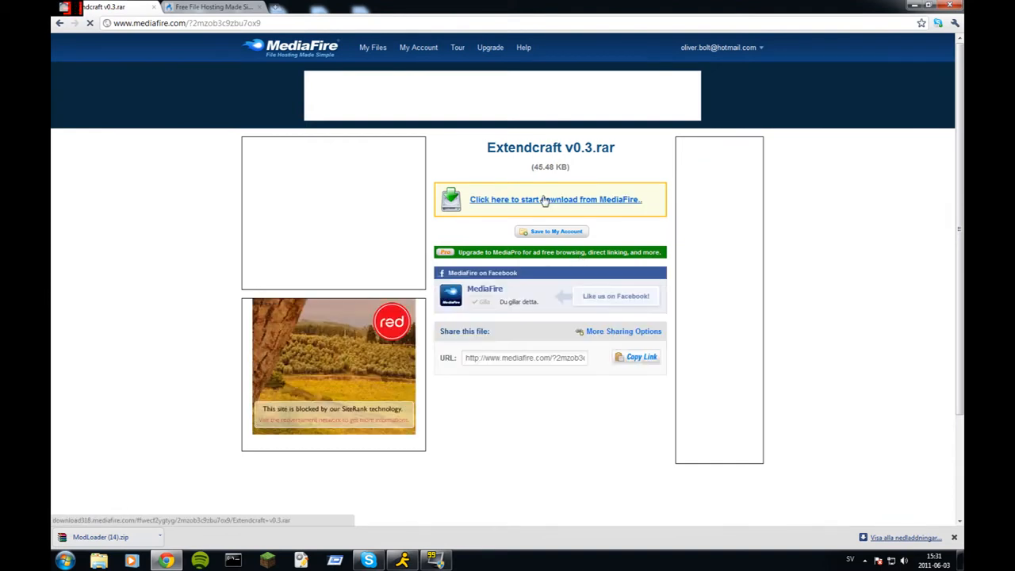
{"action": "left_click", "coordinate": [555, 200]}
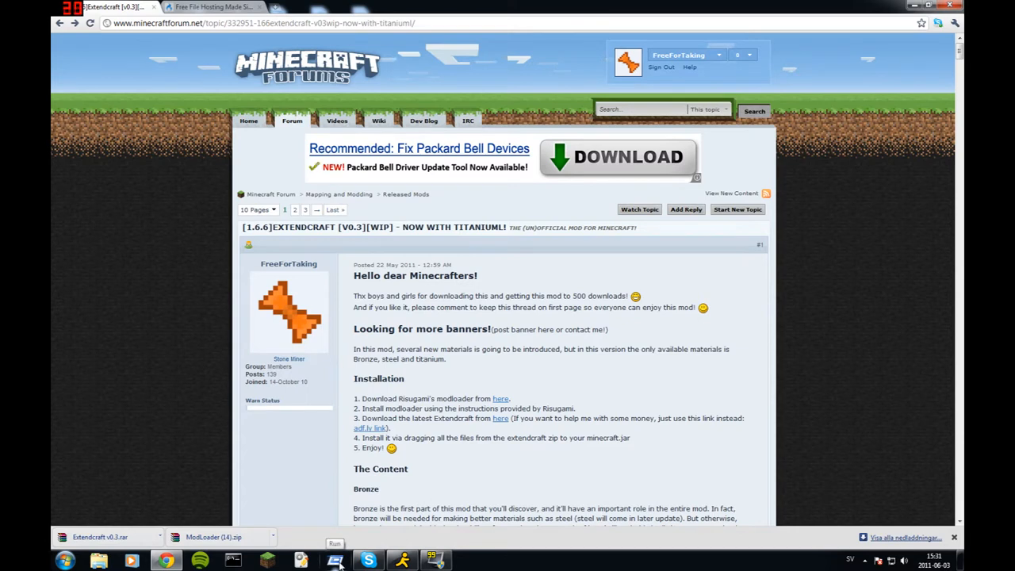
Step: Via Run with %appdata%, navigate into the .minecraft bin folder
{"action": "left_click", "coordinate": [333, 561]}
{"action": "type", "text": "%Appdata%"}
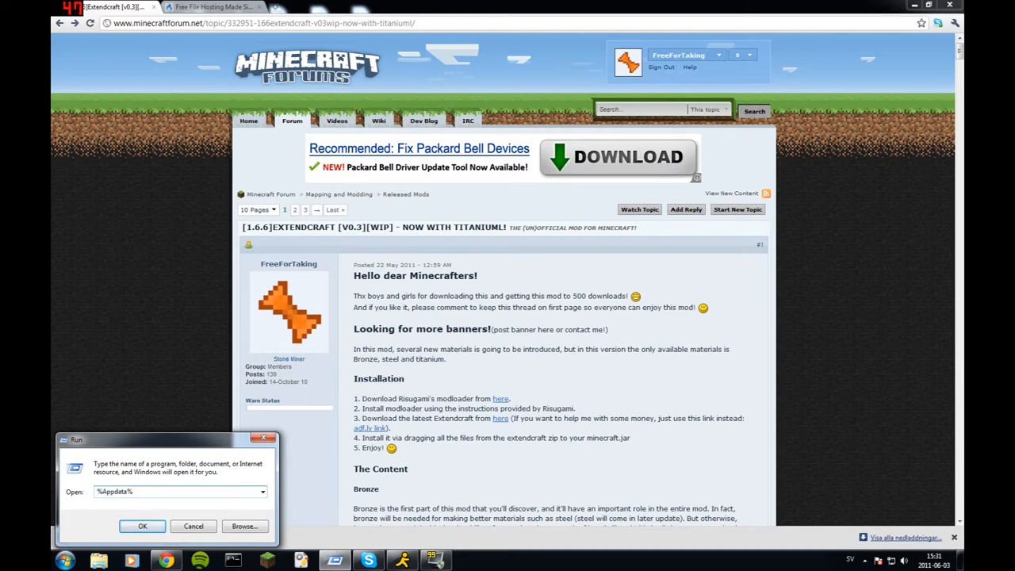
{"action": "left_click", "coordinate": [162, 527]}
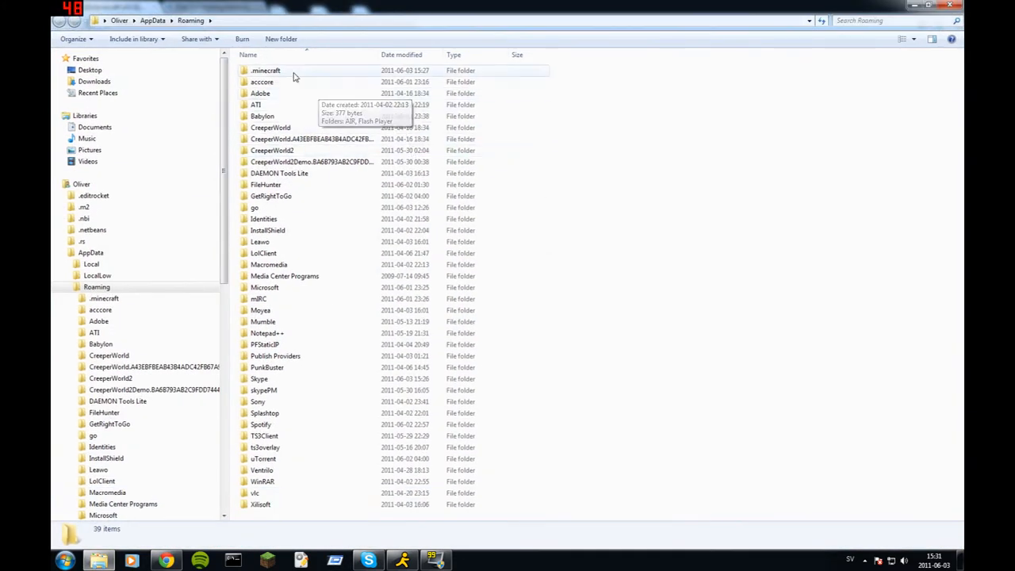
{"action": "double_click", "coordinate": [265, 70]}
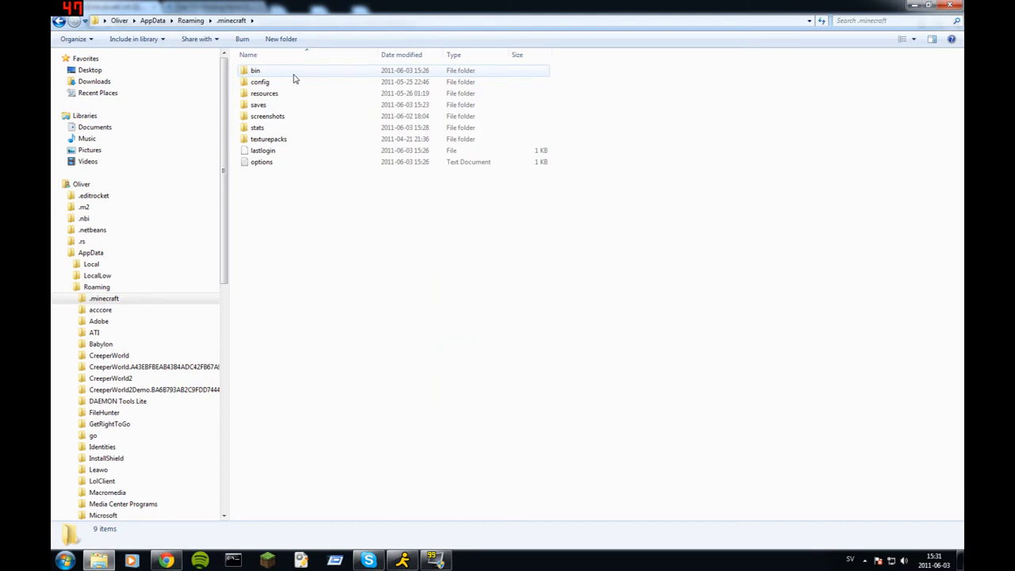
{"action": "double_click", "coordinate": [255, 70]}
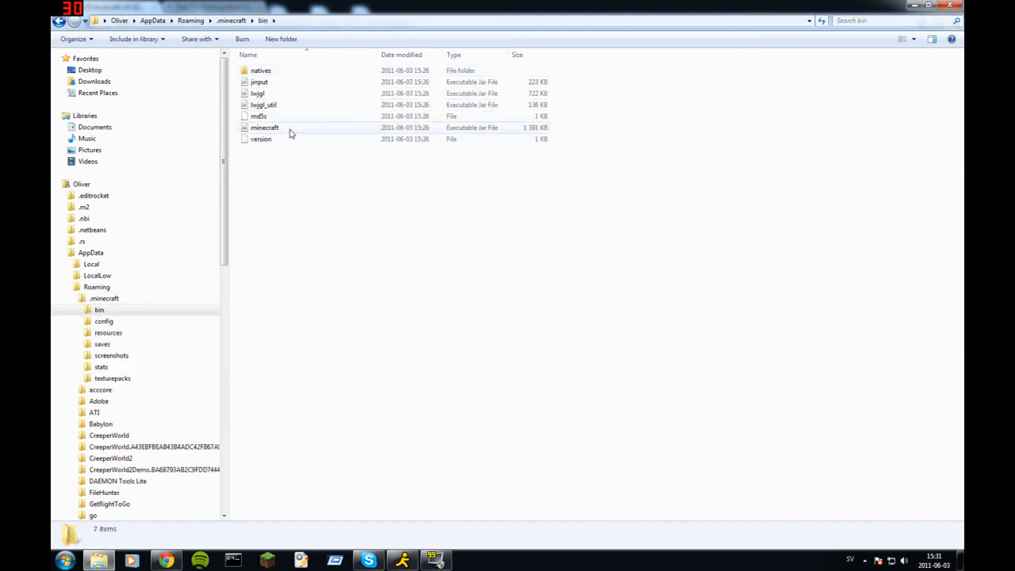
Step: Open minecraft.jar with WinRAR archiver from its context menu
{"action": "left_click", "coordinate": [265, 126]}
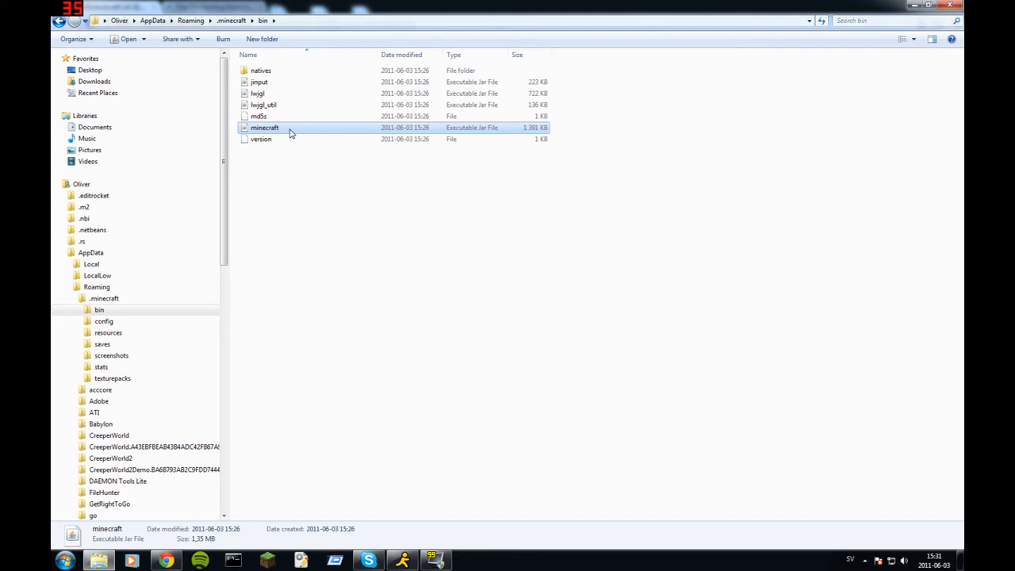
{"action": "right_click", "coordinate": [263, 127]}
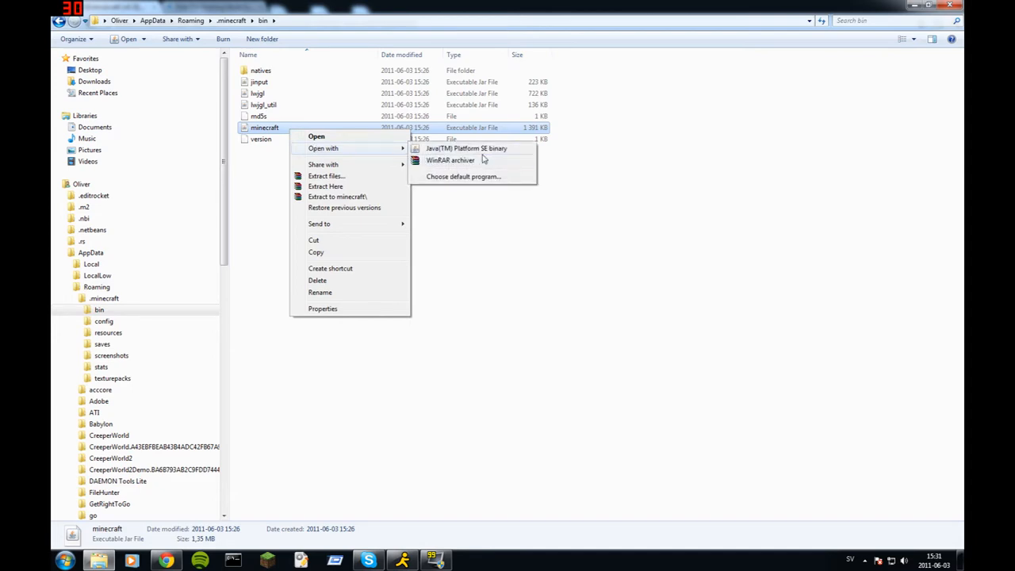
{"action": "left_click", "coordinate": [448, 160]}
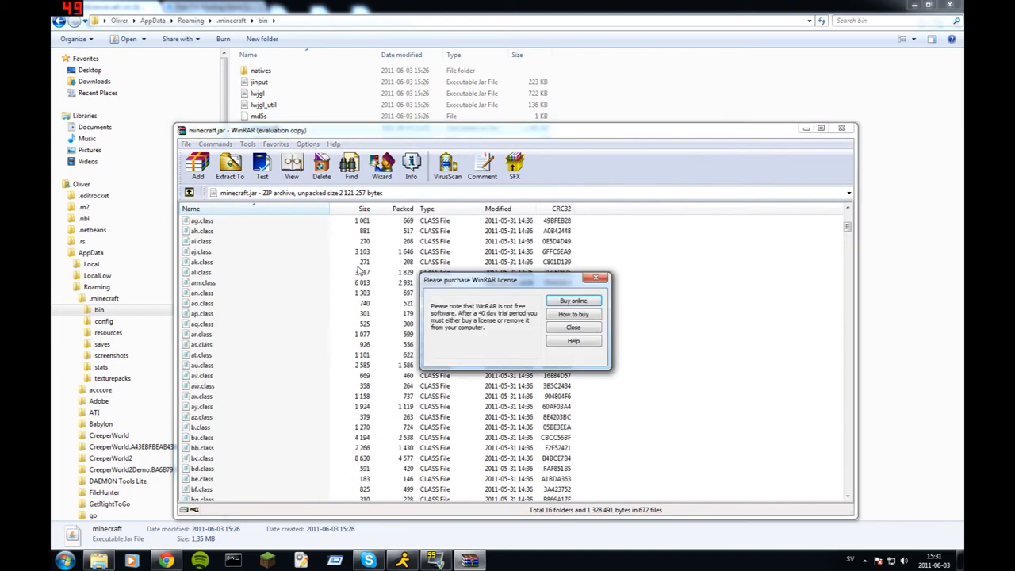
Step: Dismiss the license reminder, then delete the META-INF folder from minecraft.jar and confirm
{"action": "left_click", "coordinate": [574, 327]}
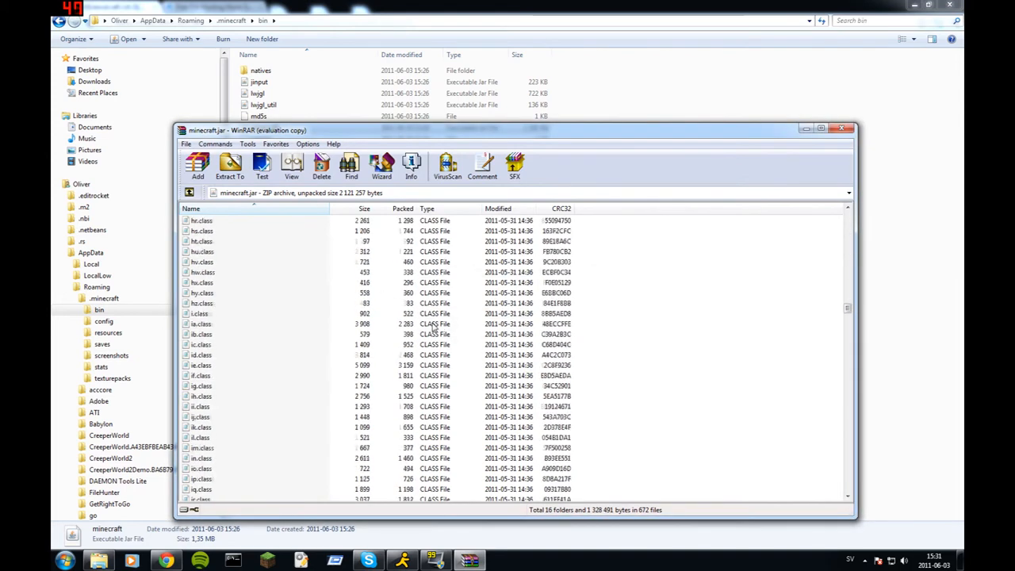
{"action": "scroll", "scroll_direction": "down", "scroll_amount": 3}
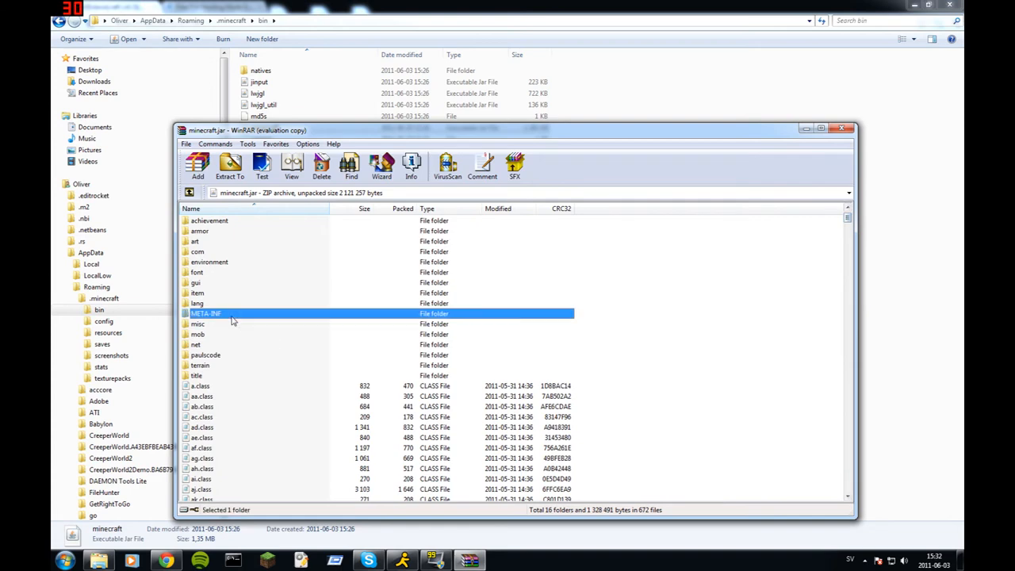
{"action": "left_click", "coordinate": [320, 166]}
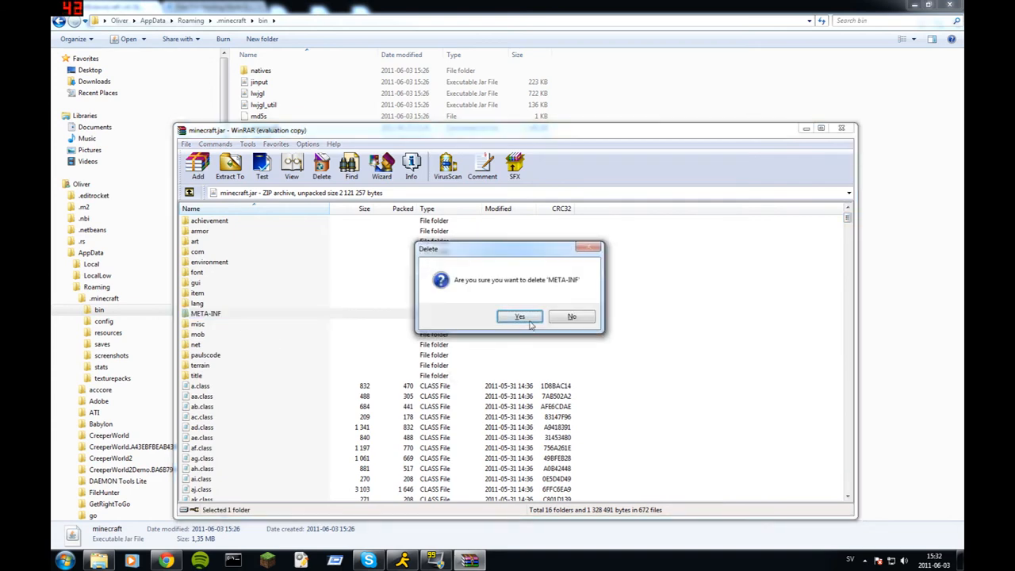
{"action": "left_click", "coordinate": [519, 317]}
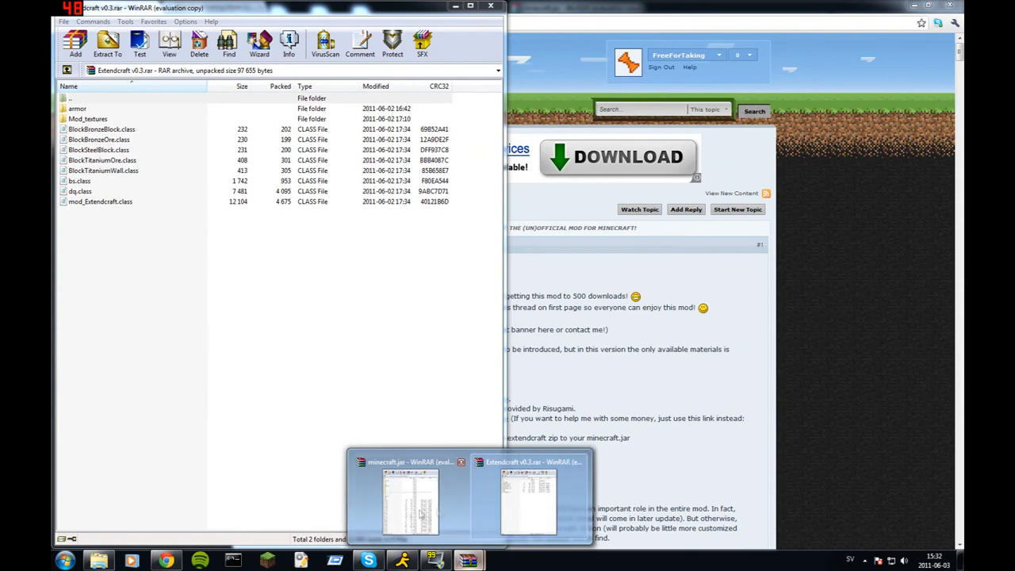
Step: Confirm adding the Extendcraft files into minecraft.jar and close the updated archive
{"action": "left_click", "coordinate": [409, 507]}
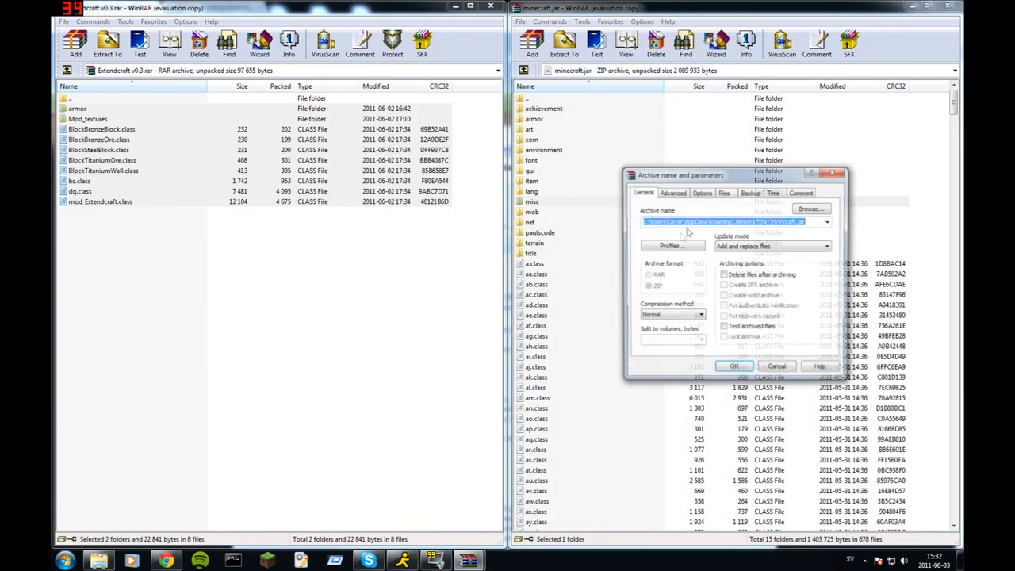
{"action": "left_click", "coordinate": [732, 365]}
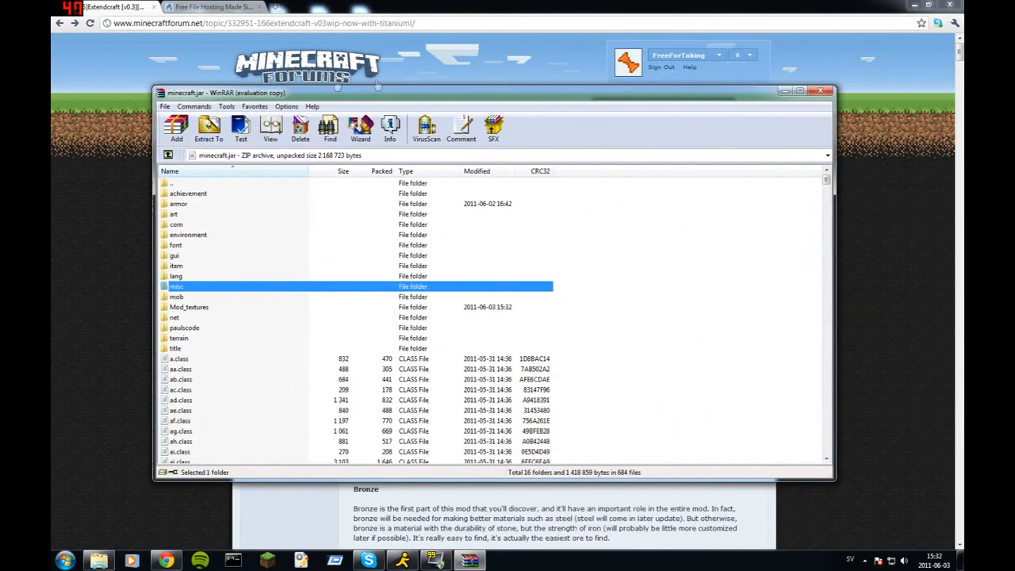
{"action": "left_click", "coordinate": [822, 90]}
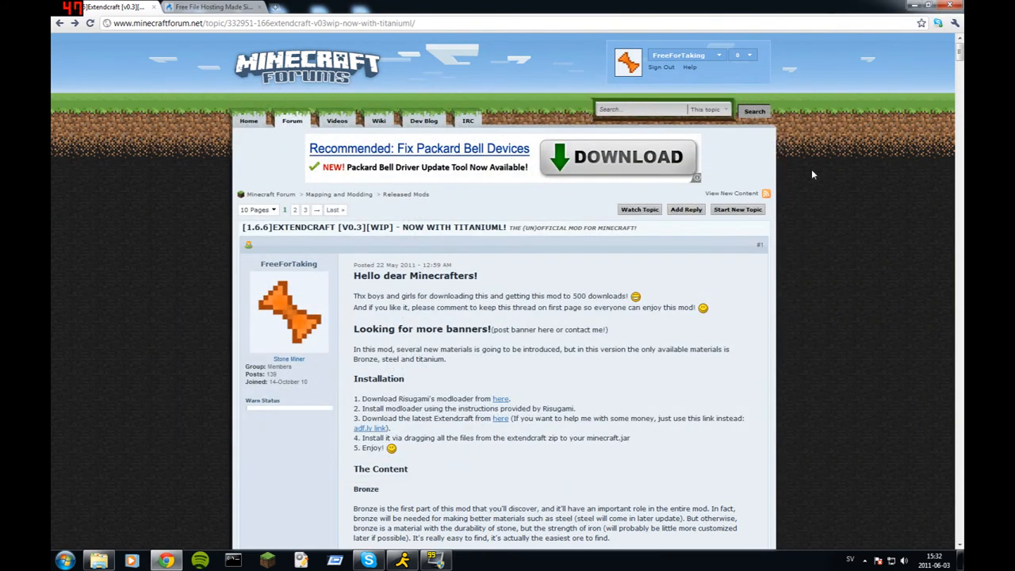